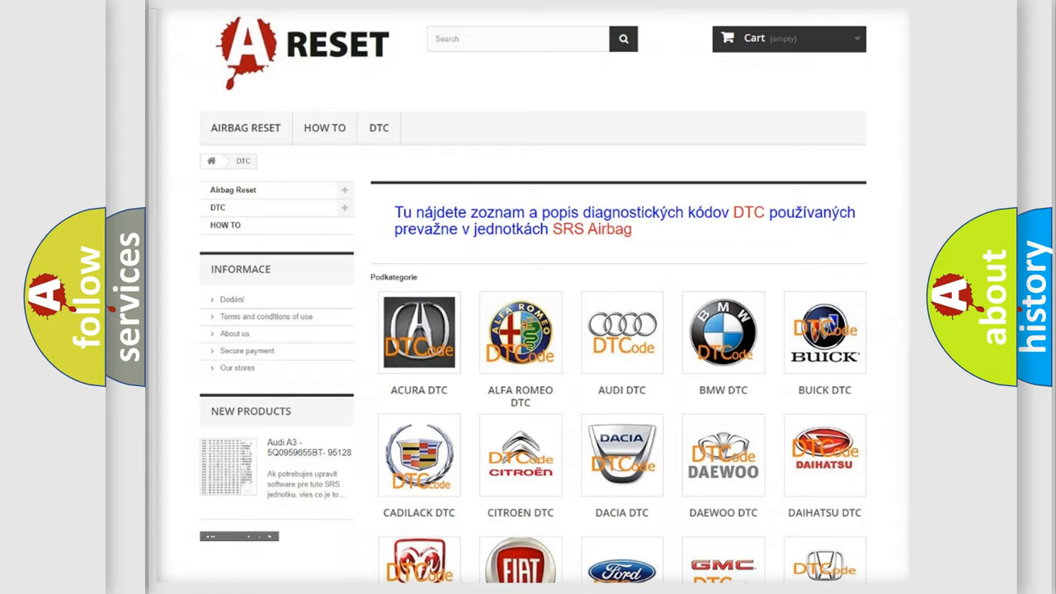
Open the FIAT DTC tile and scroll through the Fiat fault code list.
{"action": "scroll", "scroll_direction": "down", "scroll_amount": 3}
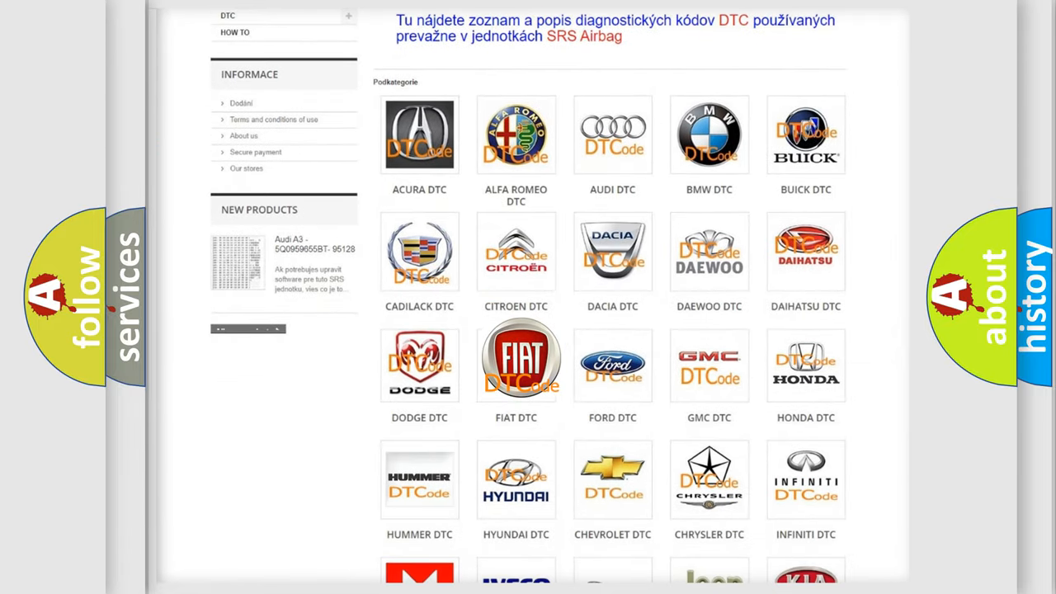
{"action": "left_click", "coordinate": [515, 358]}
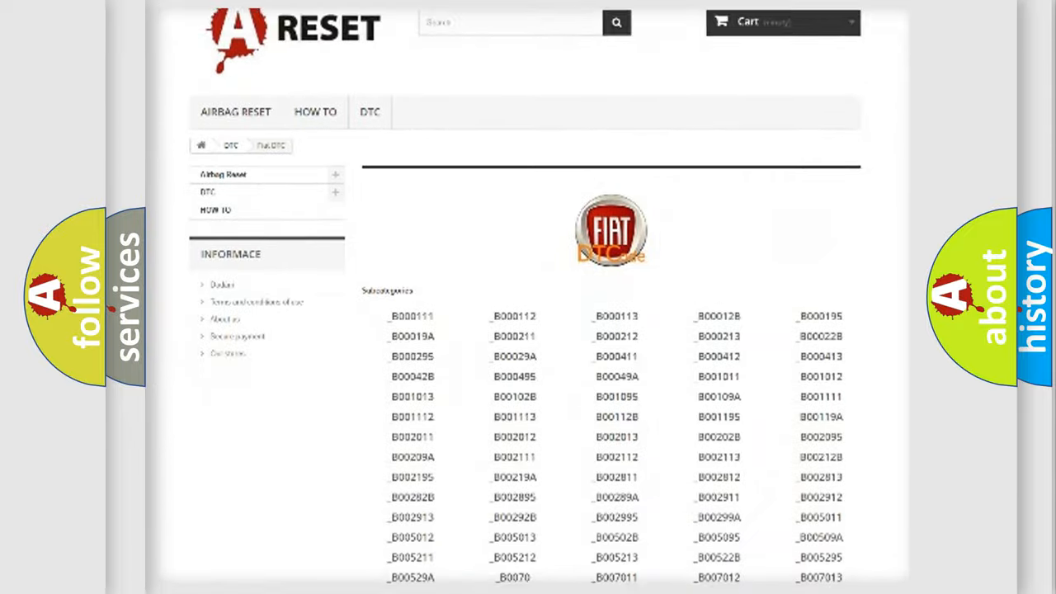
{"action": "scroll", "scroll_direction": "down", "scroll_amount": 3}
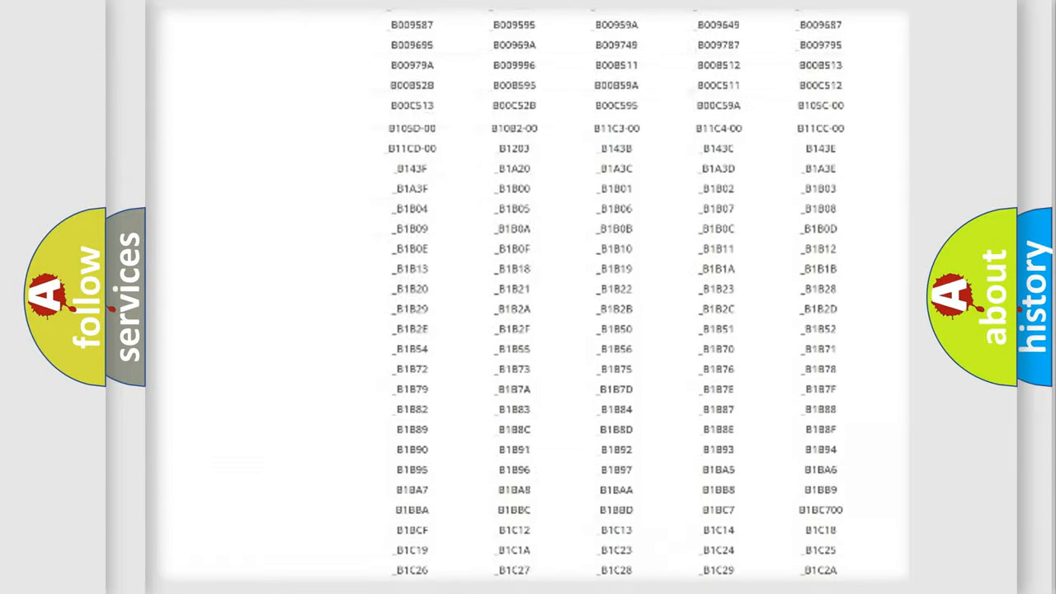
{"action": "scroll", "scroll_direction": "up", "scroll_amount": 3}
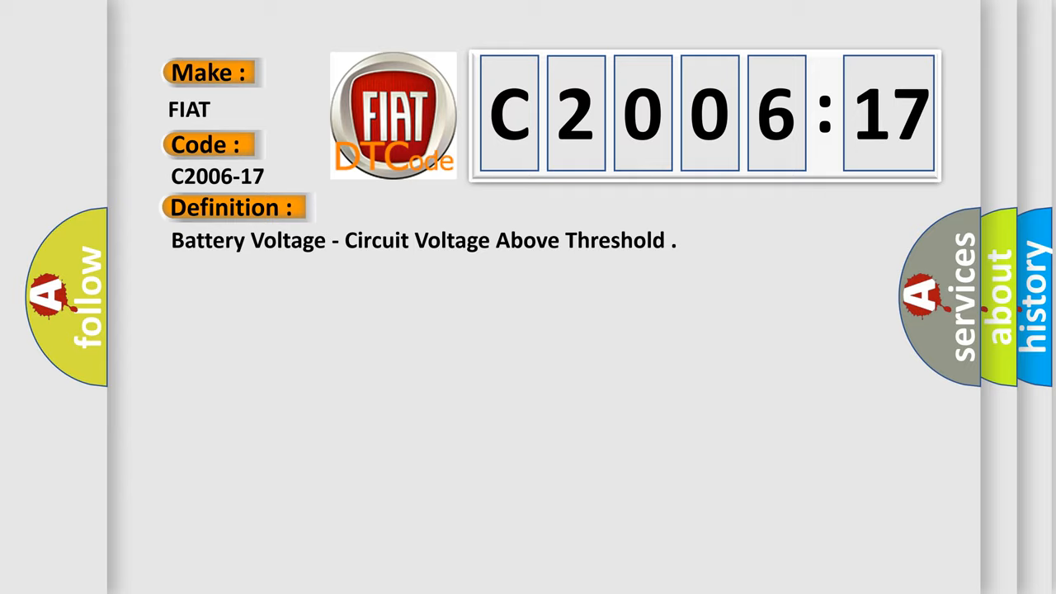
Show the C2006-17 description: sets when battery voltage exceeds 17.2 volts.
{"action": "left_click", "coordinate": [429, 207]}
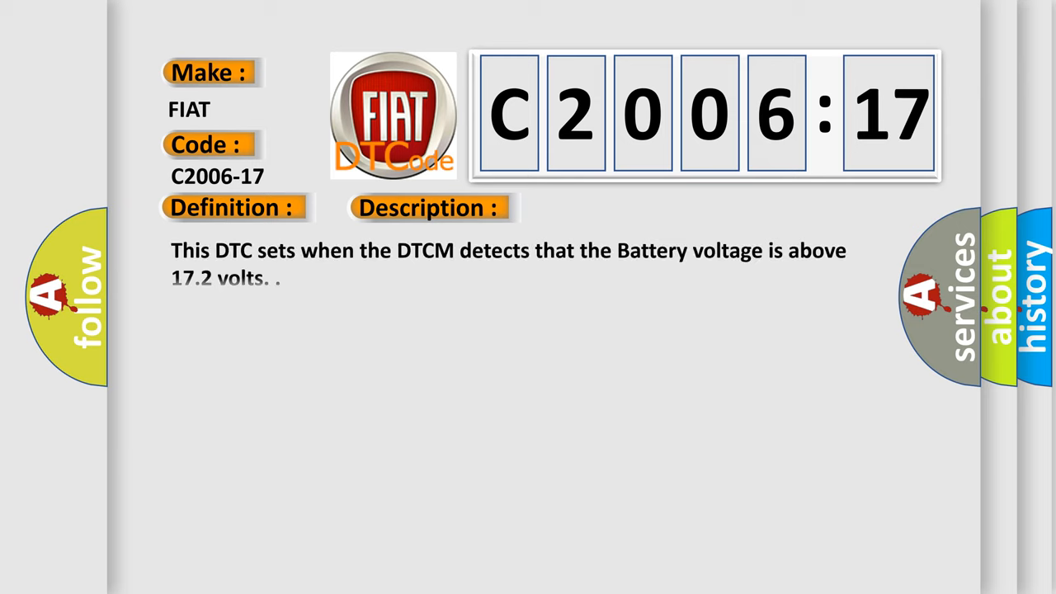